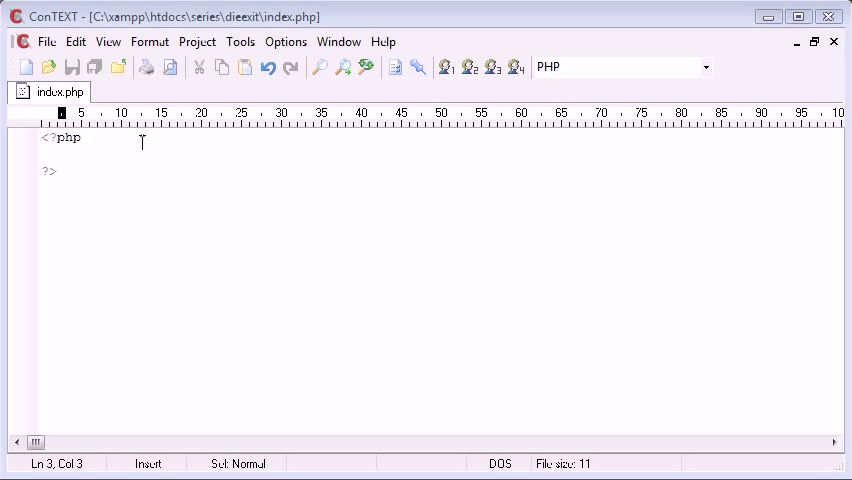
Add a blank line between the <?php and ?> tags of index.php
key(Return)
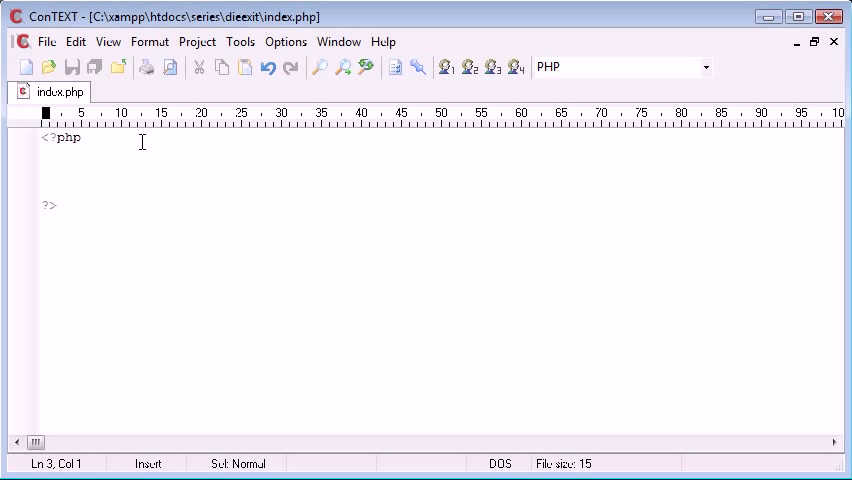
Write echo 'Hello '; and echo ' World'; as two separate statements in the PHP block
text(ec)
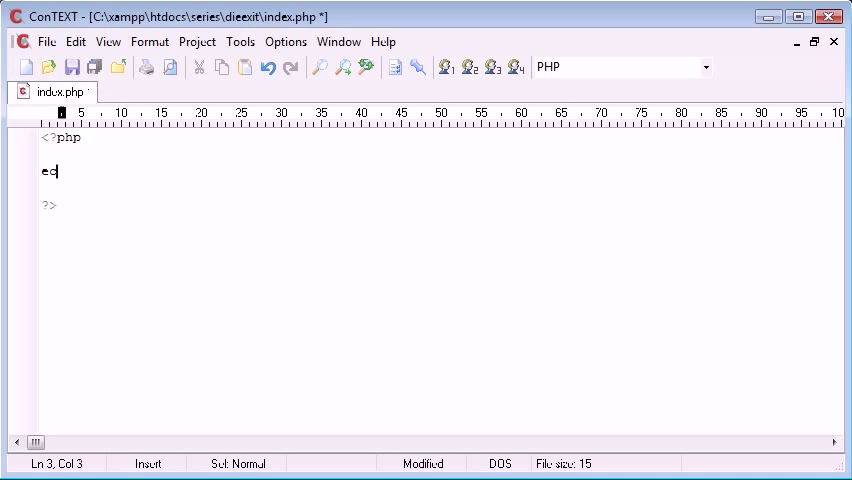
text(ho 'B';)
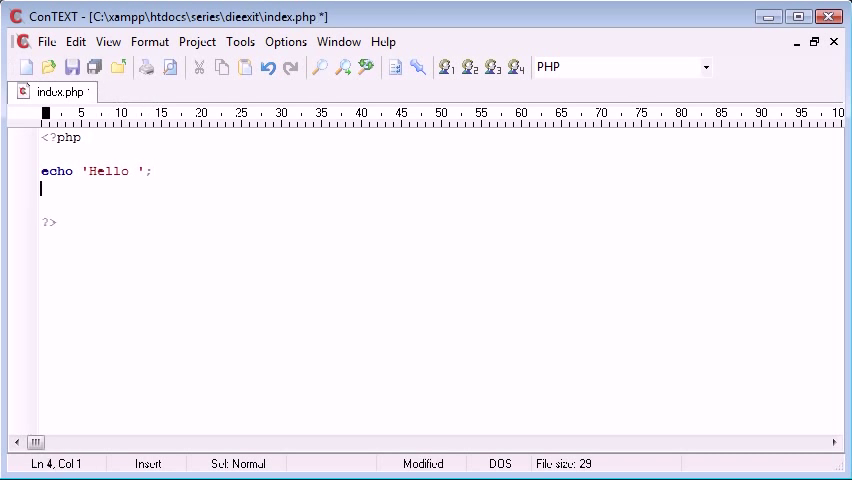
text(echo ' ';)
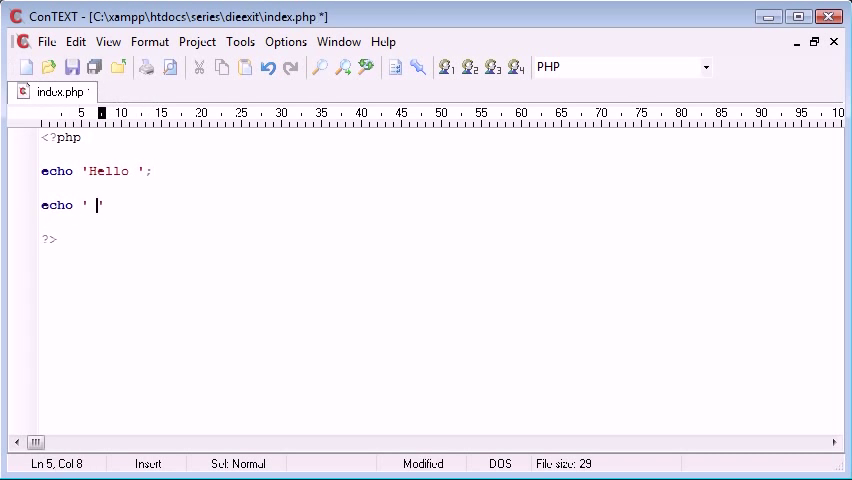
text(World:)
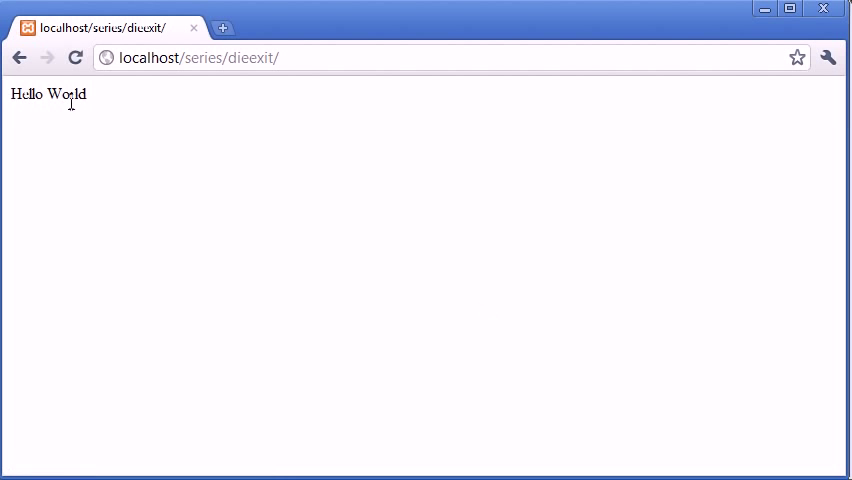
mouse_move(30, 96)
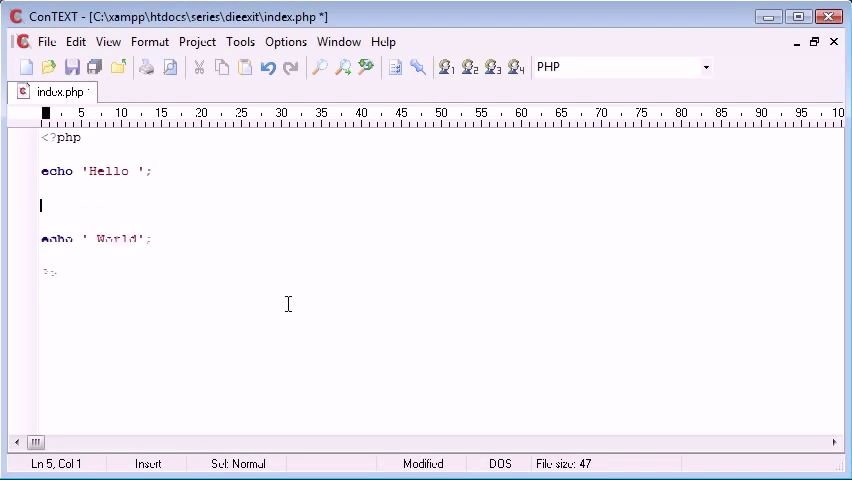
Insert die(); after the 'Hello ' echo, then try exit in its place after testing
text(die();)
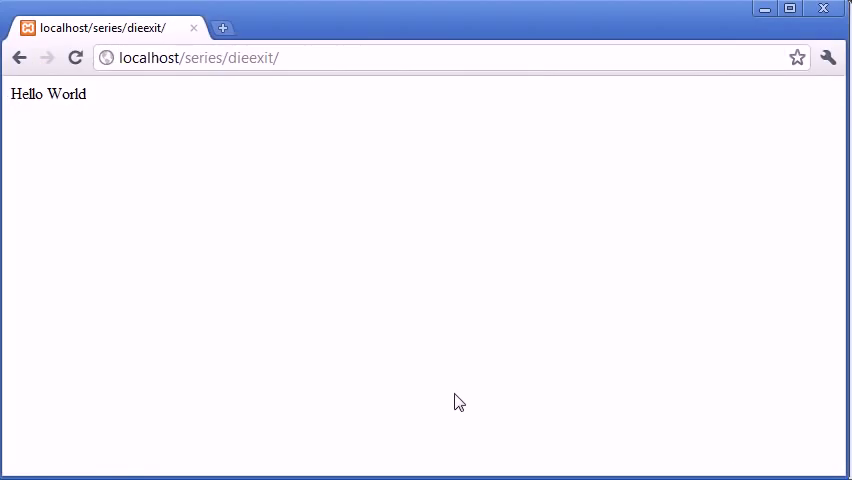
click(76, 56)
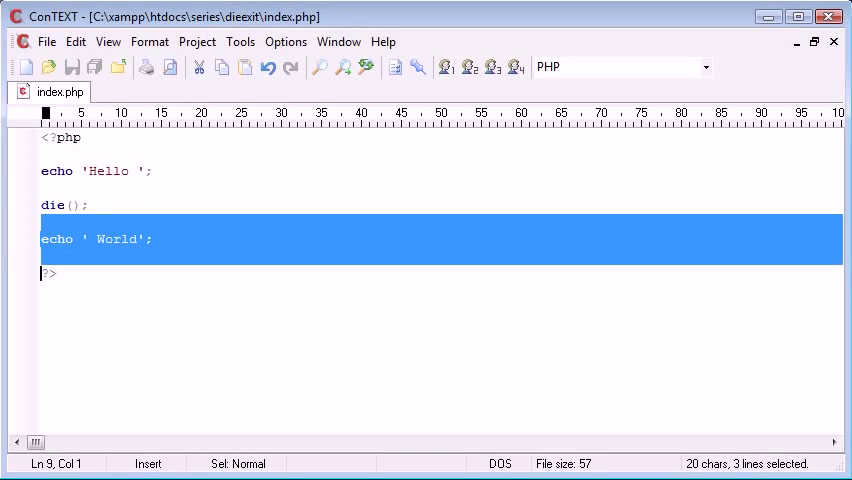
click(42, 240)
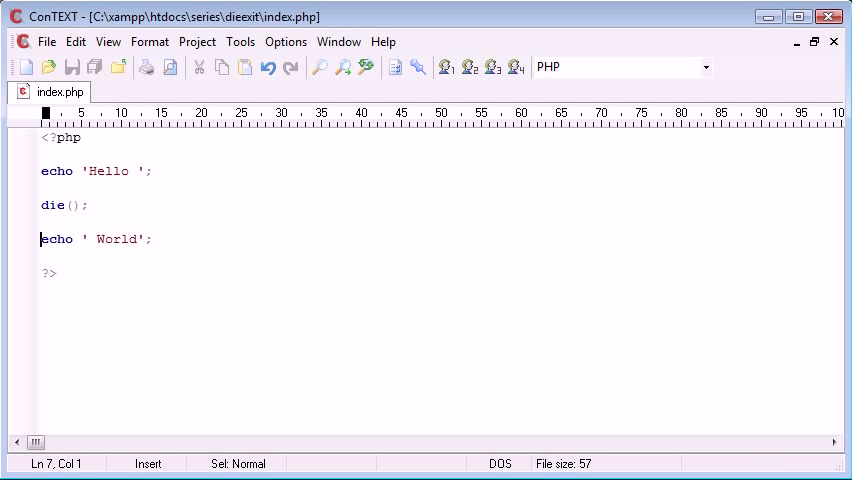
click(64, 204)
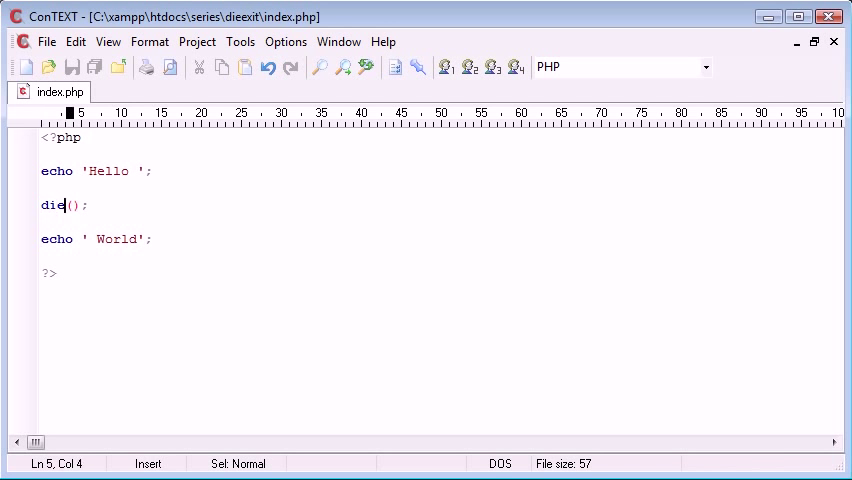
text(exit)
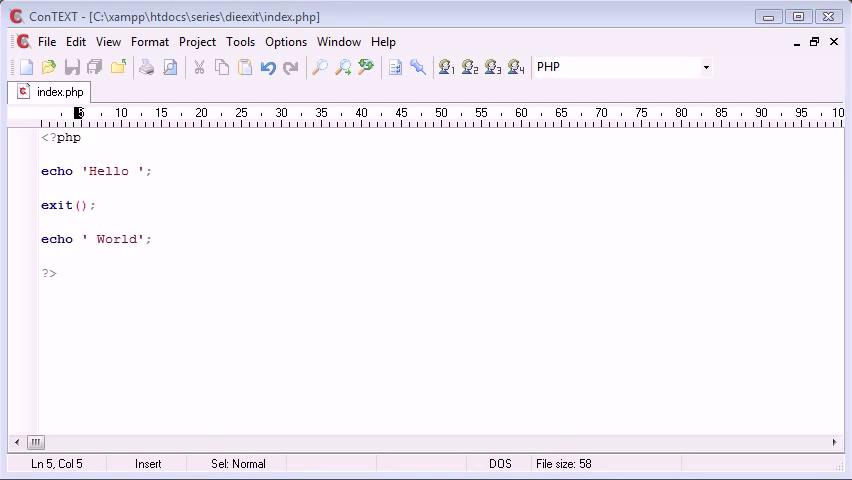
Revert the exit call back to die after the first echo
click(104, 204)
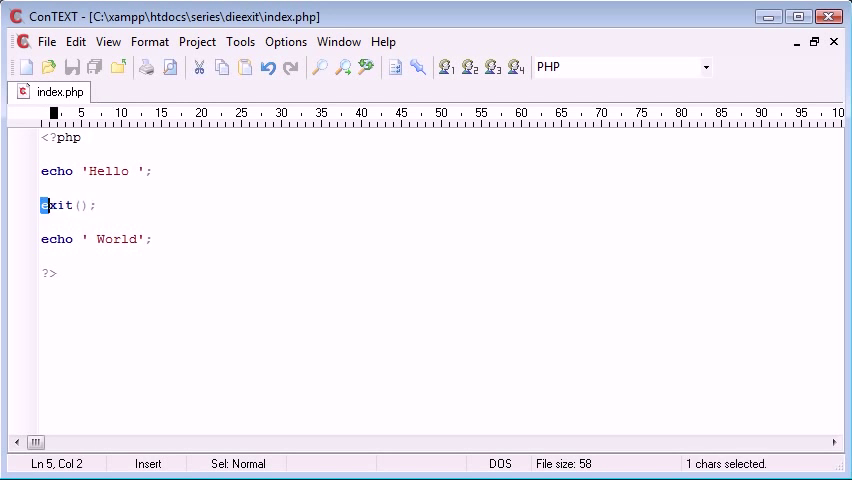
text(die)
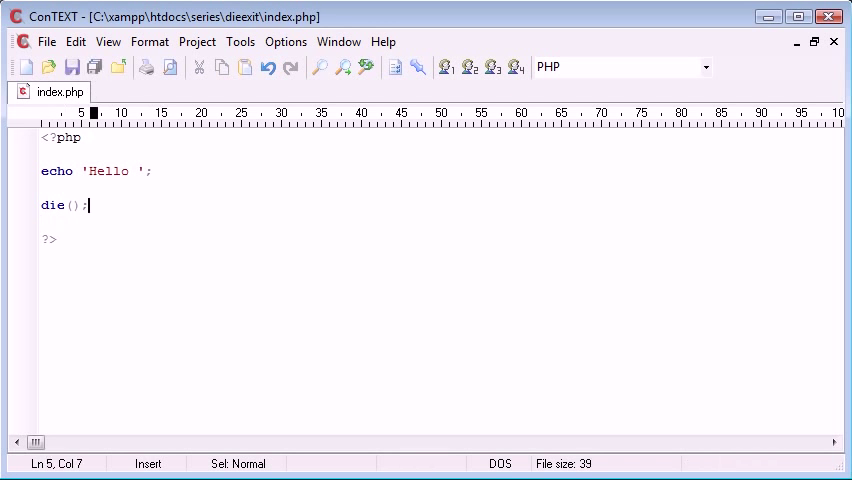
Give die() the message 'ERROR. PAGE HAS ENDED.' as its argument
text('')
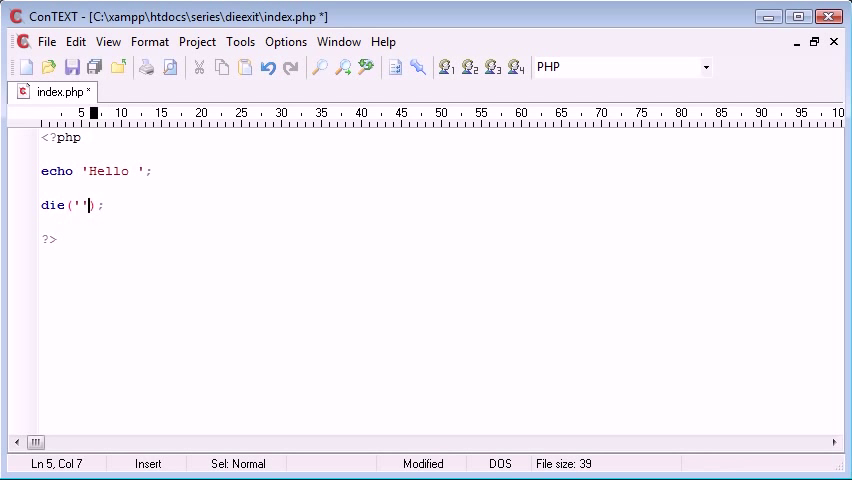
key(Left)
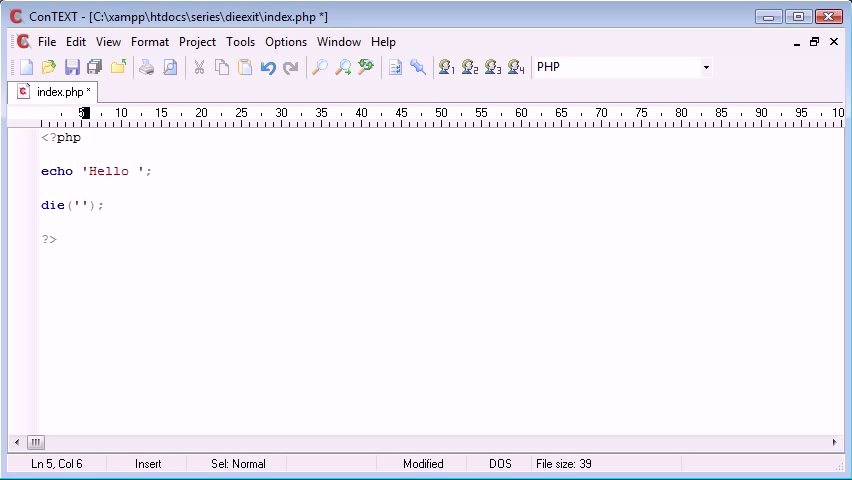
text(ERR)
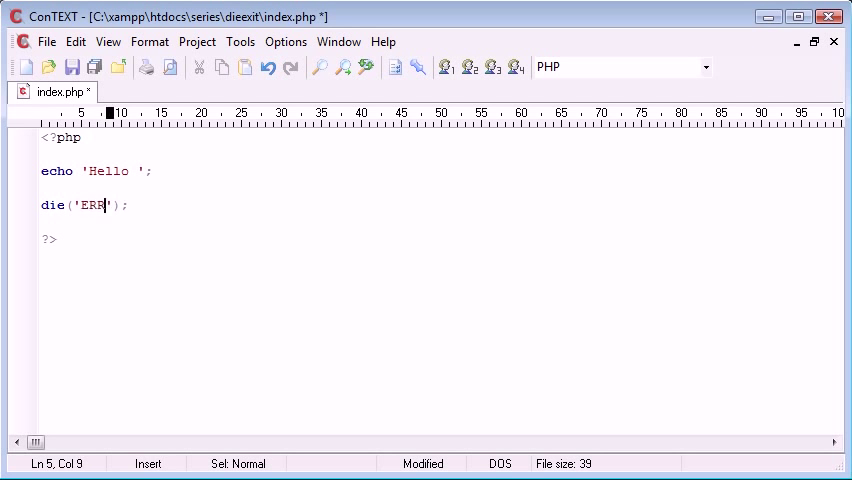
text(OR. PAGE HAS ENDED.)
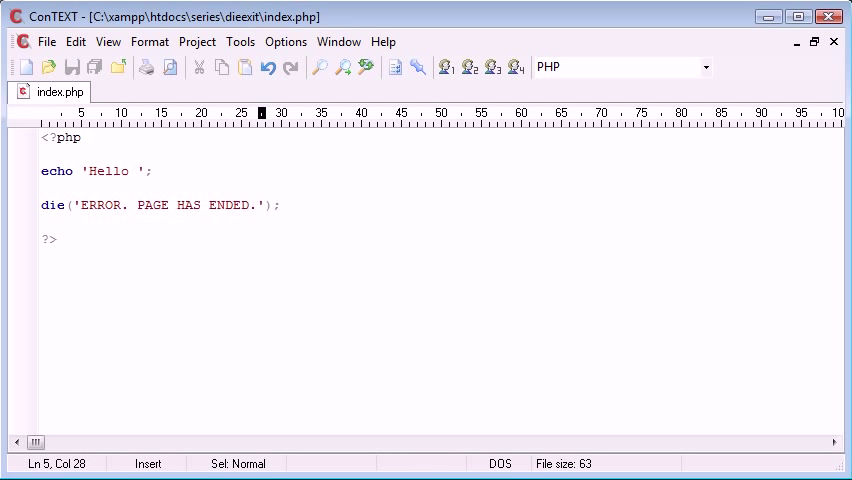
Restore echo ' World'; after the call and rename die to exit
text(e)
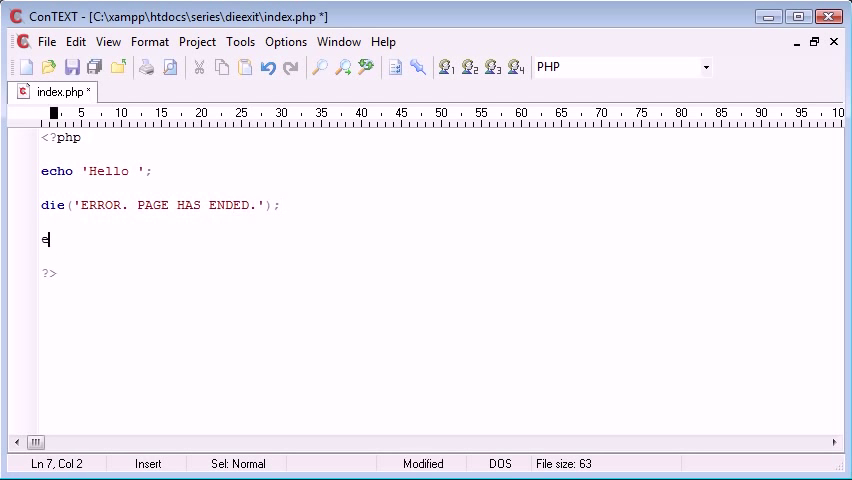
text(cho ' ';)
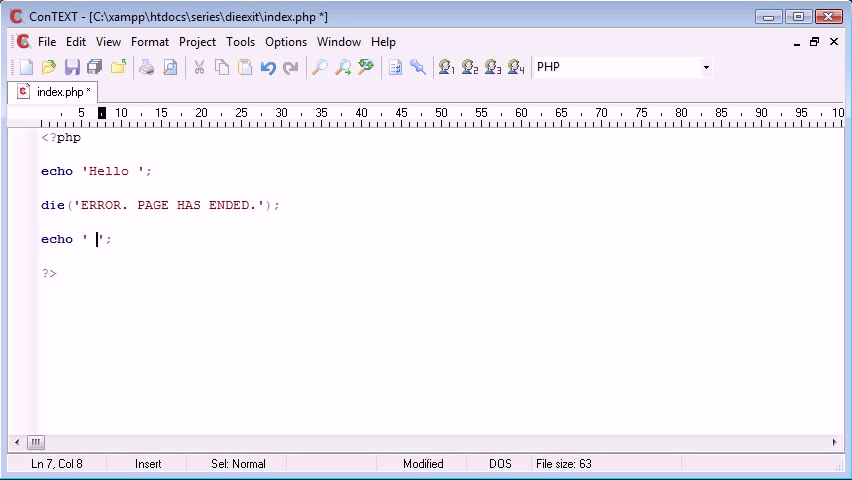
text(World)
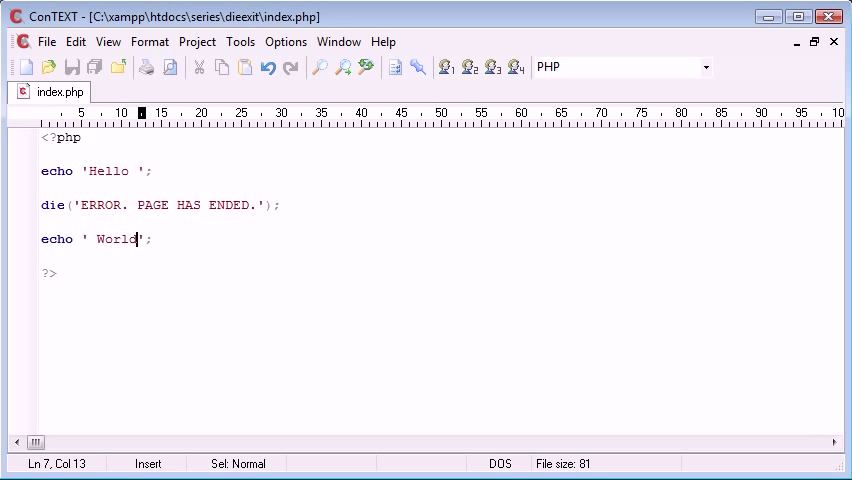
click(60, 204)
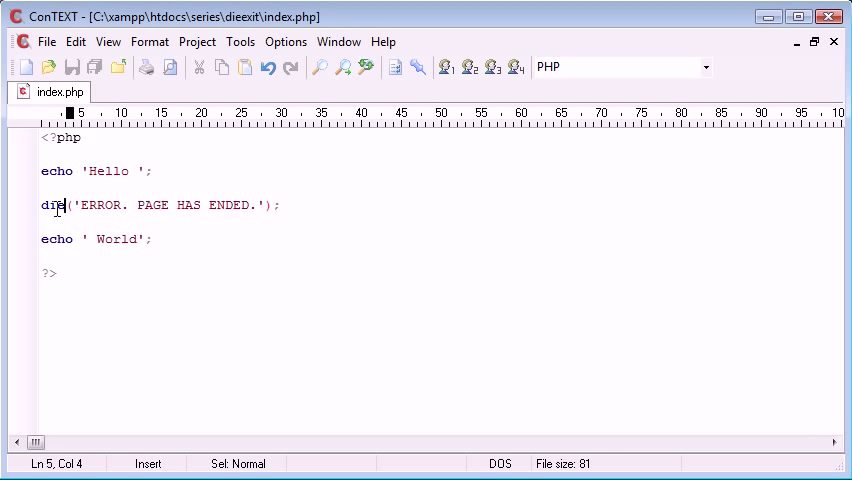
text(exit)
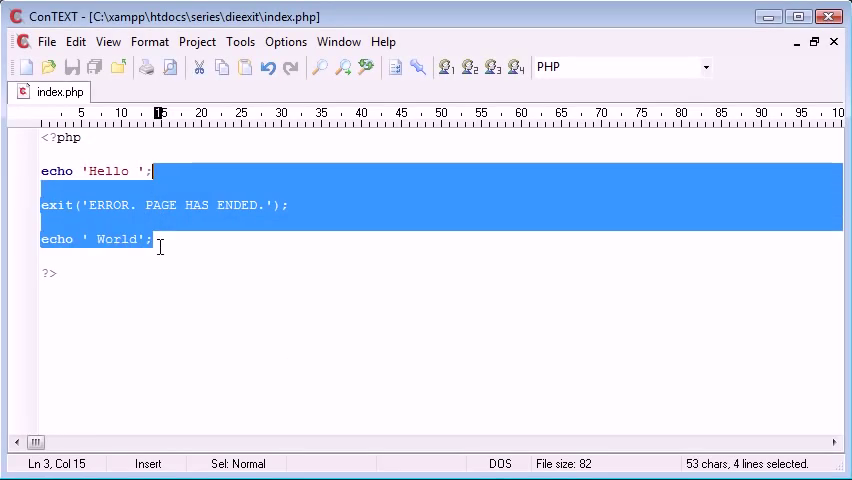
Delete the echo and exit lines, leaving an empty PHP block
key(Delete)
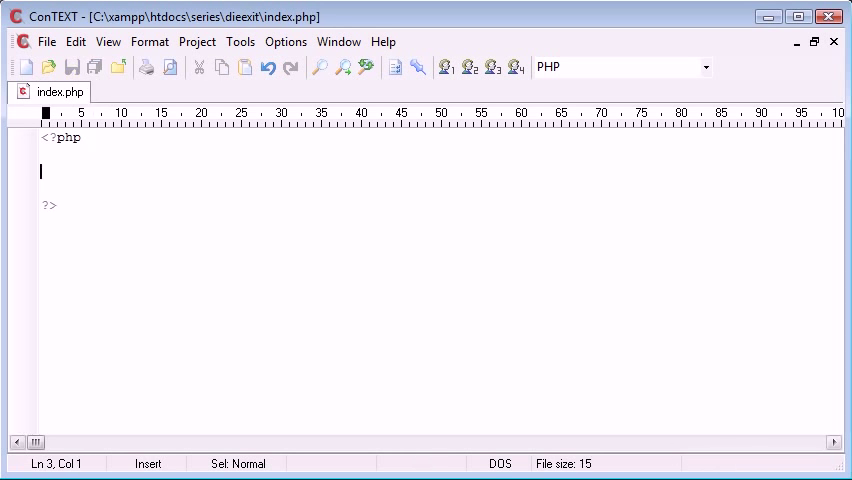
mouse_move(302, 214)
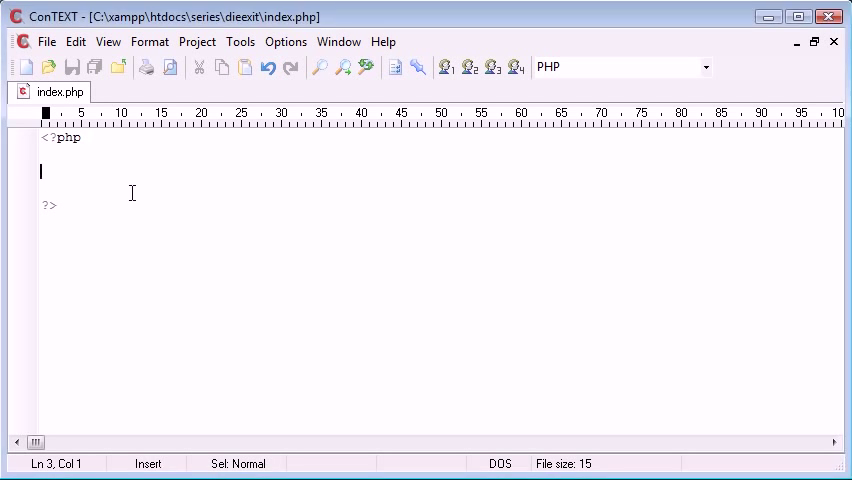
mouse_move(132, 192)
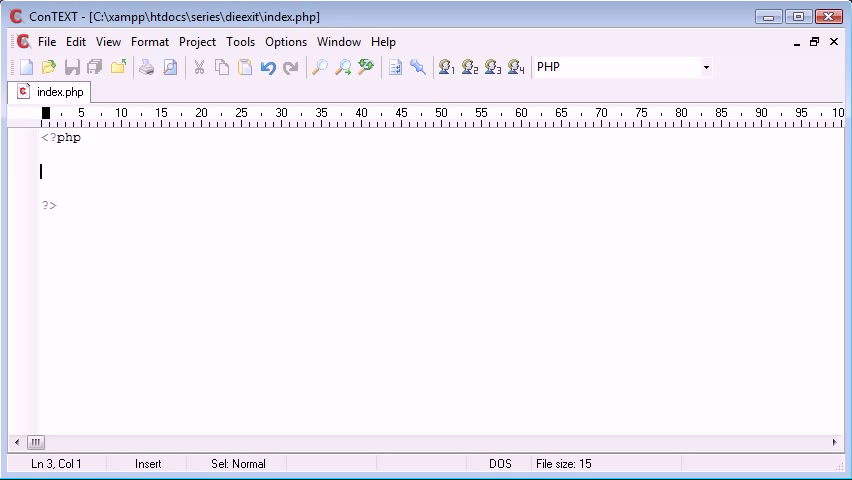
Add a mysql_connect('','','') call and start filling its host argument with localhost
text(mysql_)
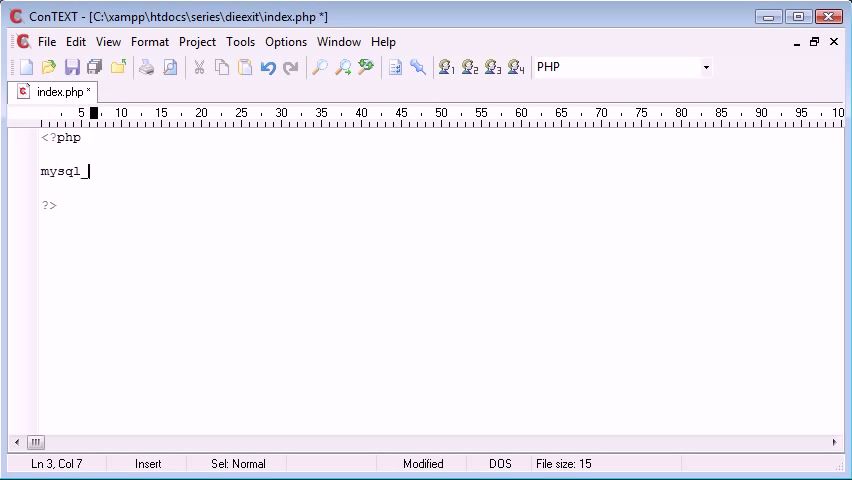
text(connect())
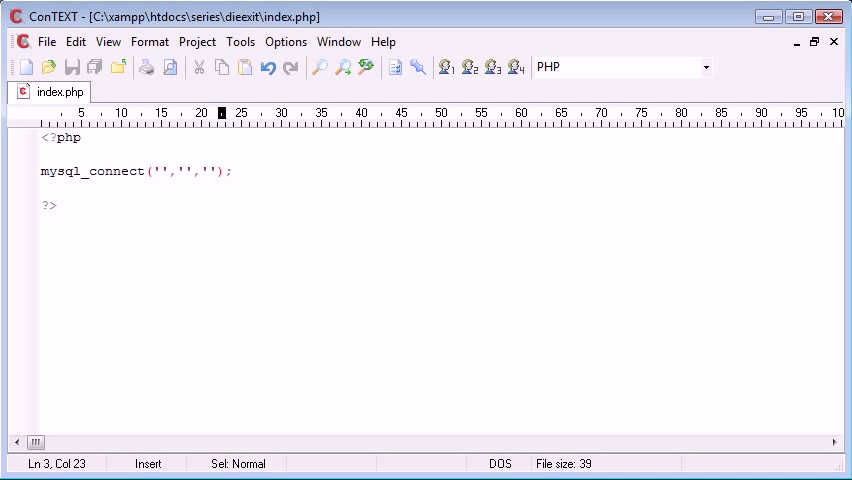
click(160, 172)
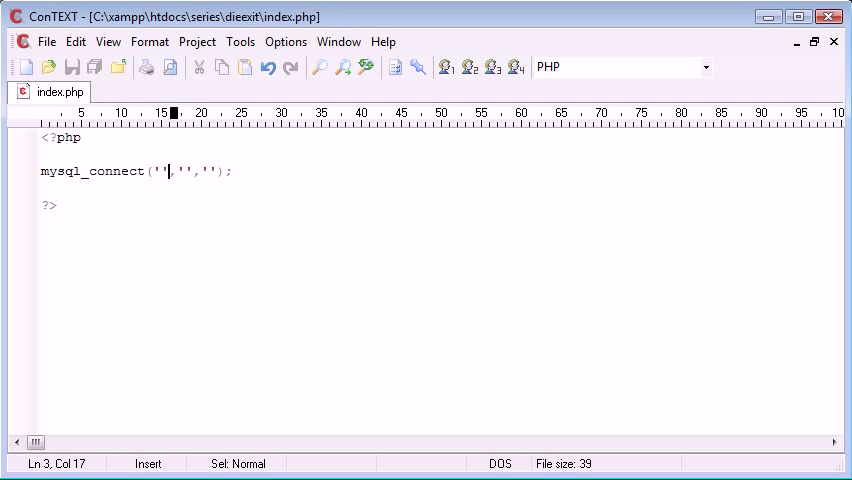
key(Left)
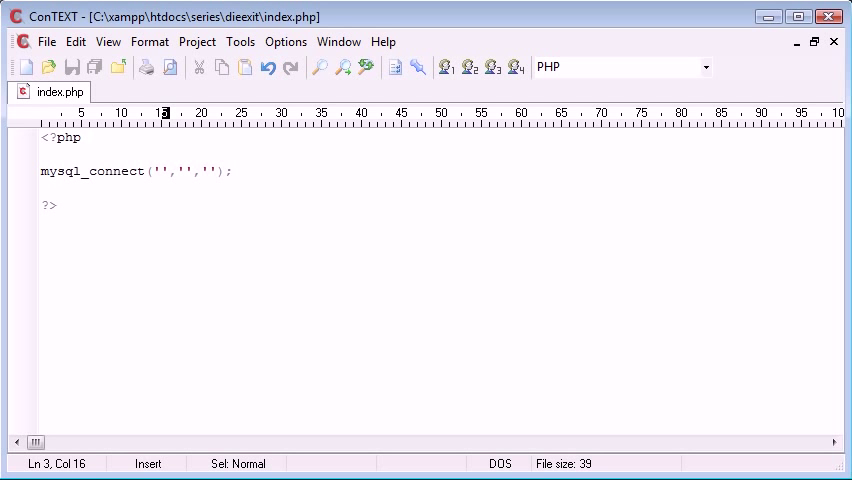
text(localhost)
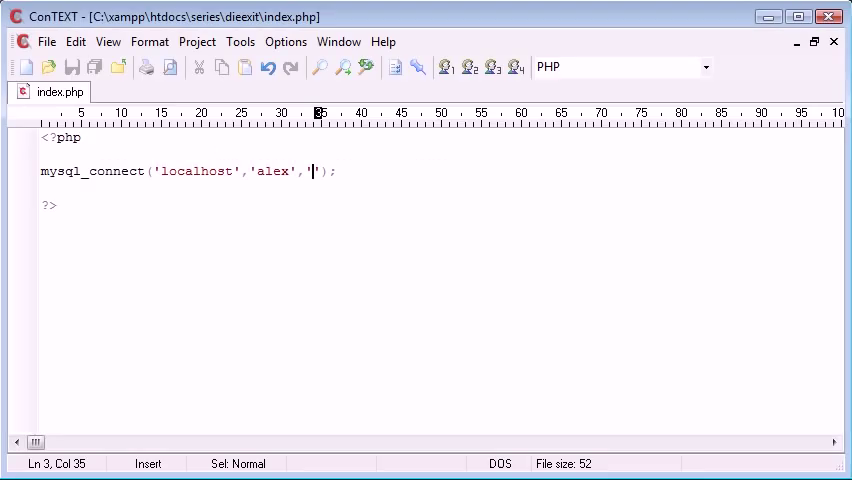
mouse_move(444, 264)
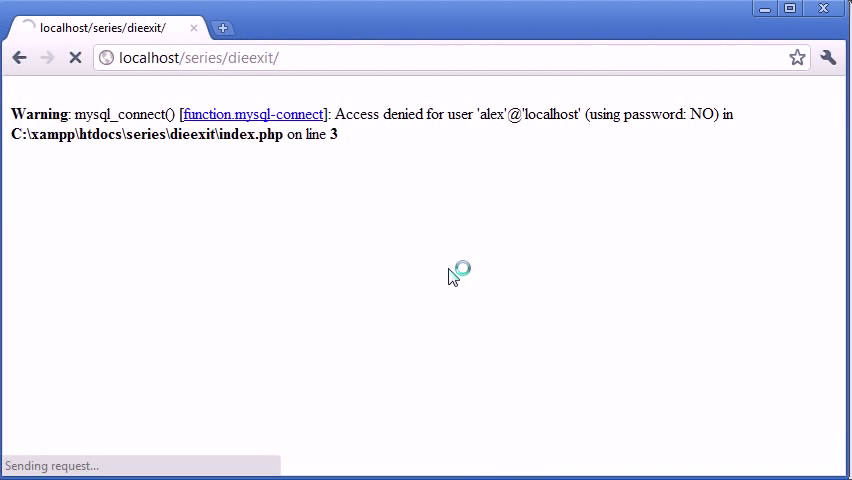
Return to the script after the browser showed access denied for user alex
click(76, 56)
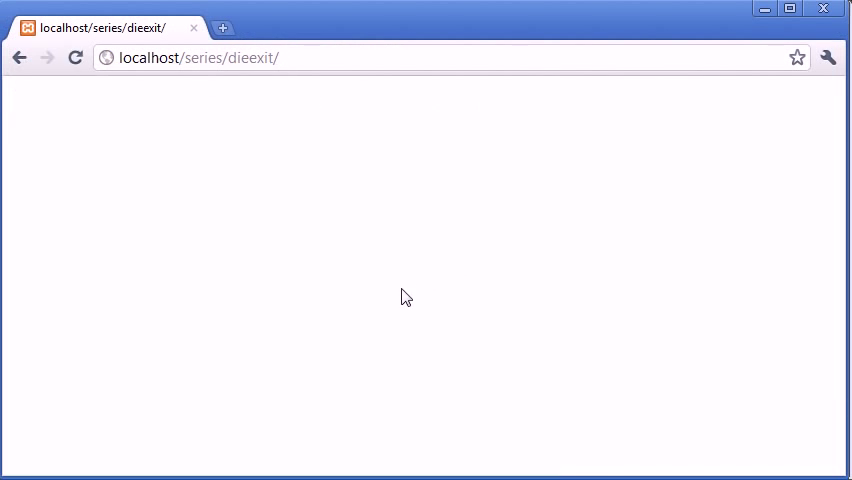
mouse_move(476, 296)
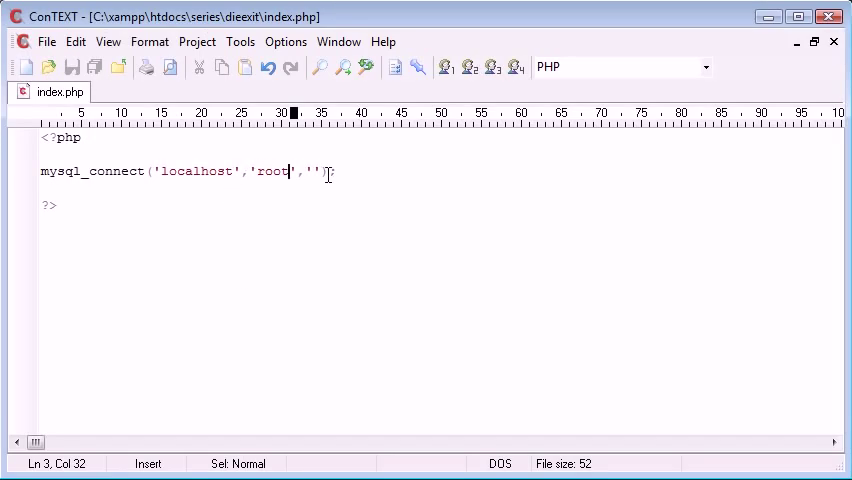
Append or die('Could not connect to database.') after the mysql_connect call
click(174, 172)
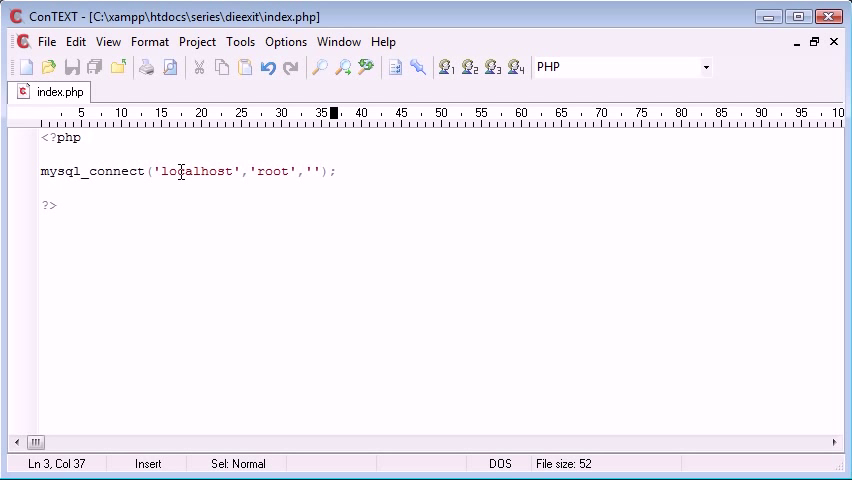
text(or die()
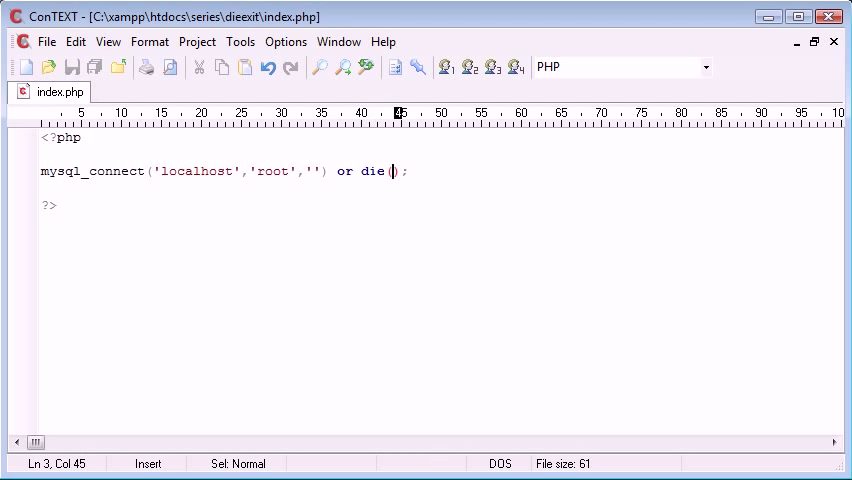
text('C')
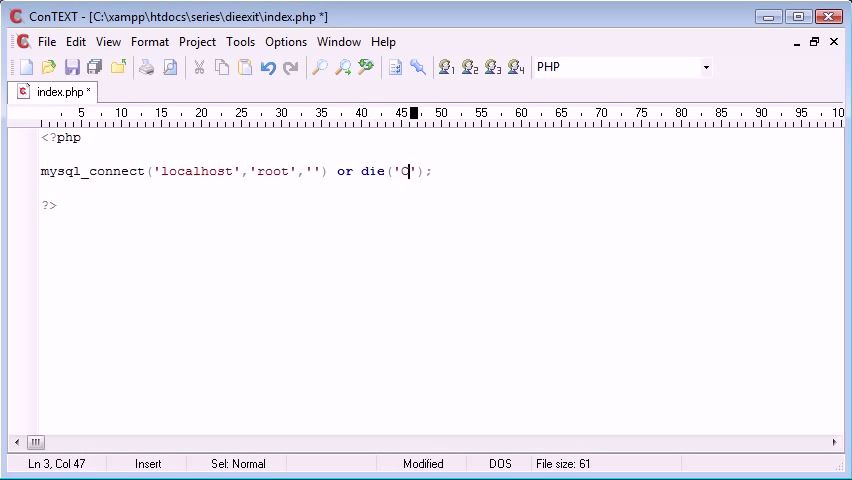
text(Could not connect to database.)
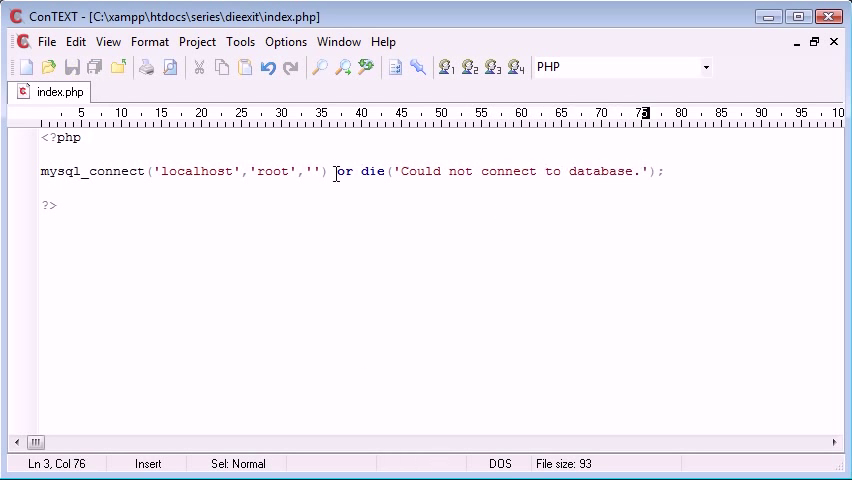
Briefly swap the or for || between the calls, then keep or
double_click(340, 172)
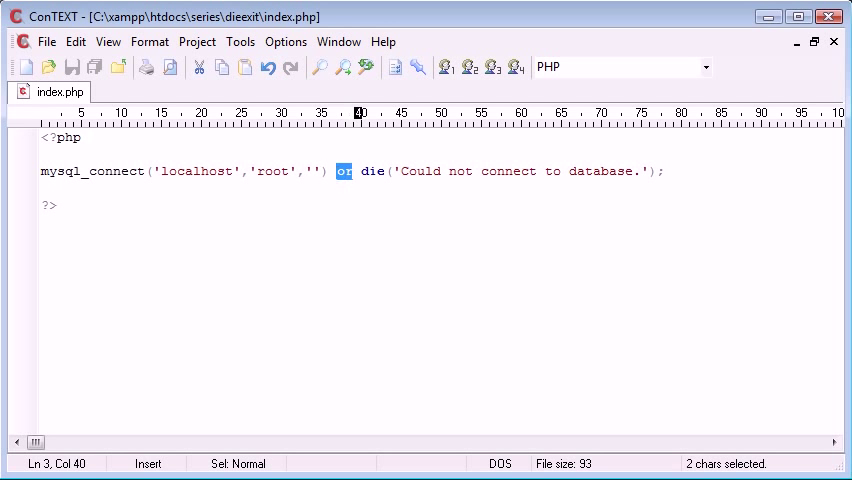
click(352, 172)
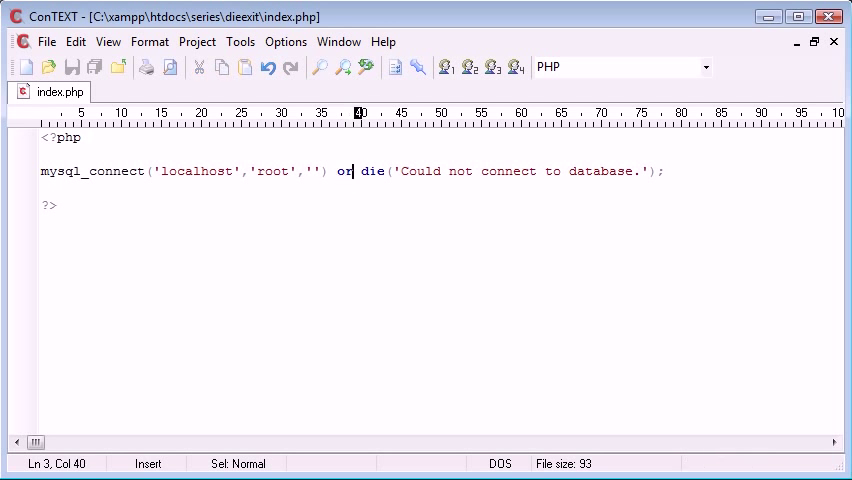
text(||)
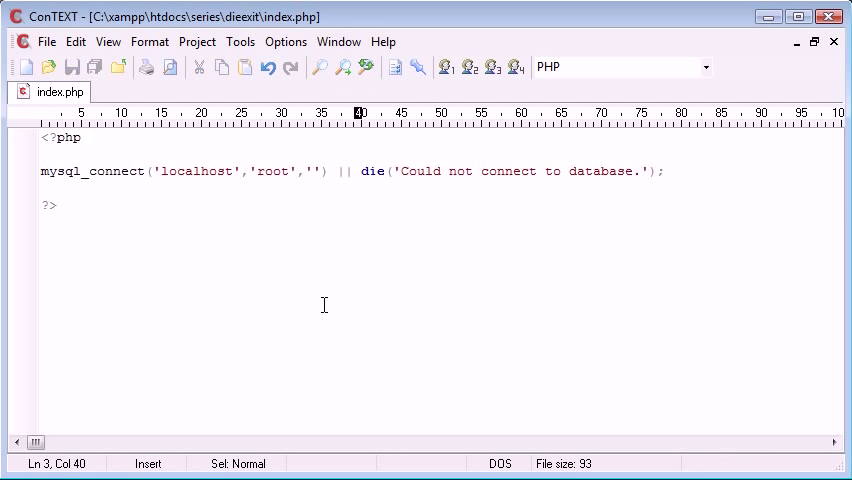
text(or)
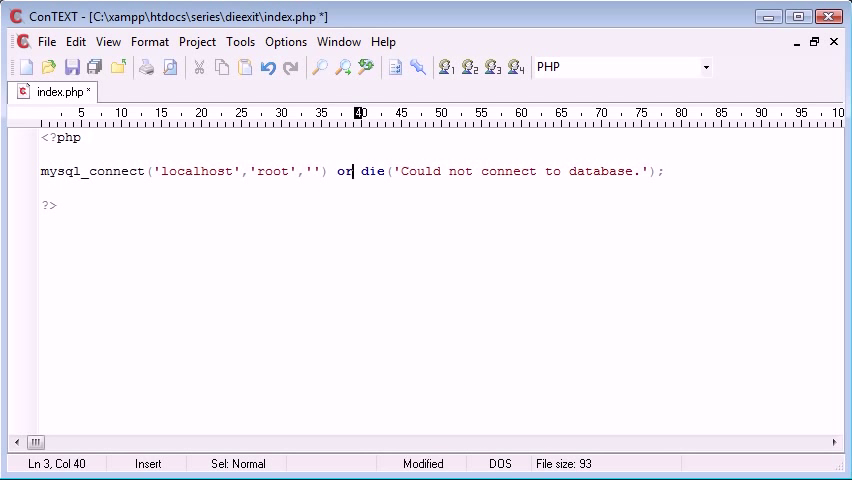
Highlight the mysql_connect call and the die clause in turn to review the finished line
double_click(372, 172)
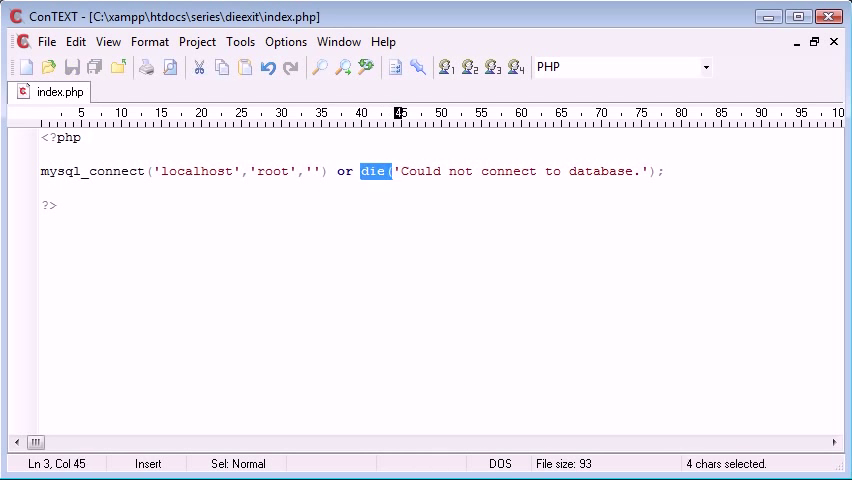
click(42, 172)
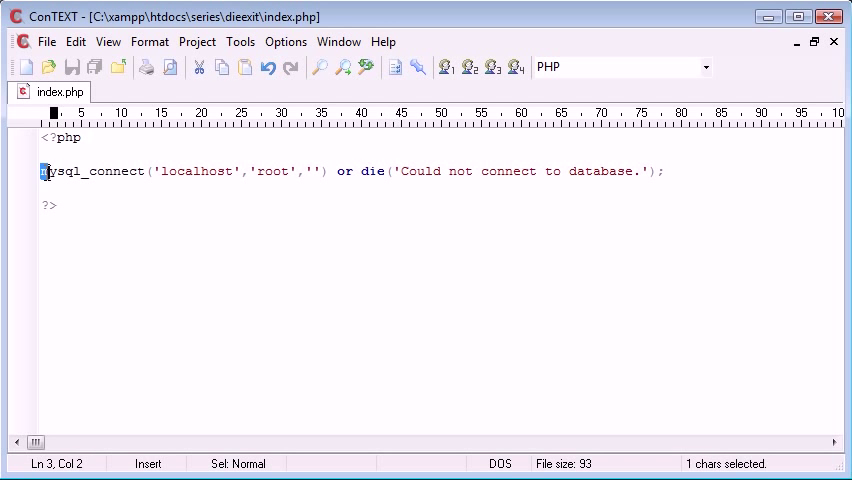
drag(40, 172, 328, 172)
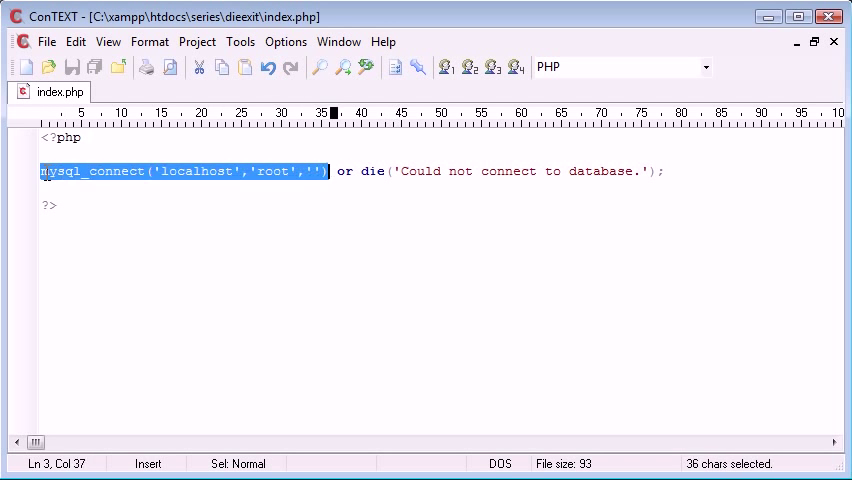
click(398, 172)
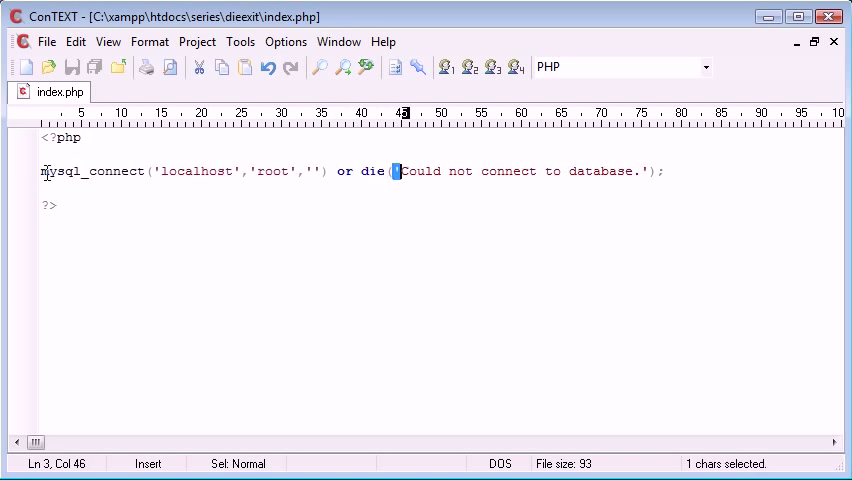
drag(400, 172, 648, 172)
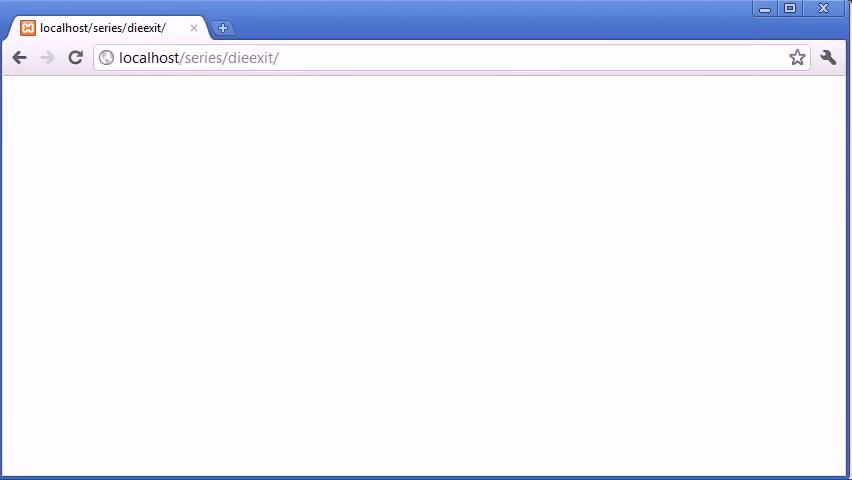
Reload the page in Chrome to confirm no errors, then return to the script
key(alt+tab)
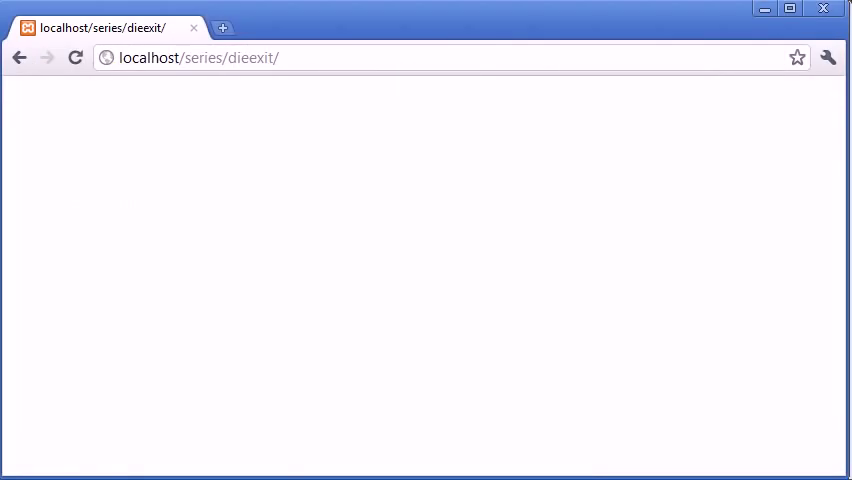
click(76, 56)
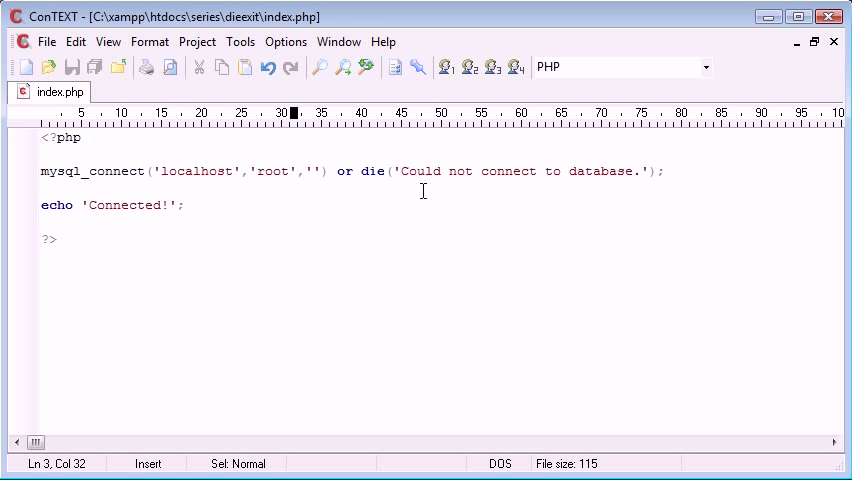
Change the username argument from root to 'alex' and save with Ctrl+S
click(248, 172)
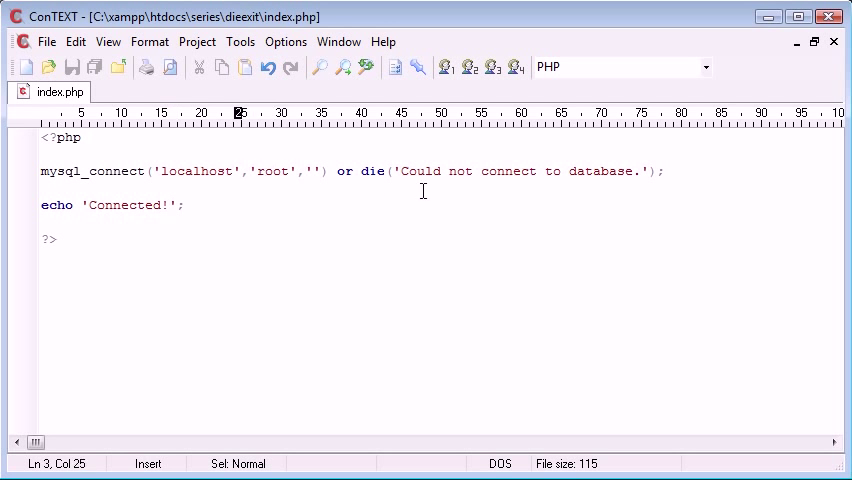
text(alex)
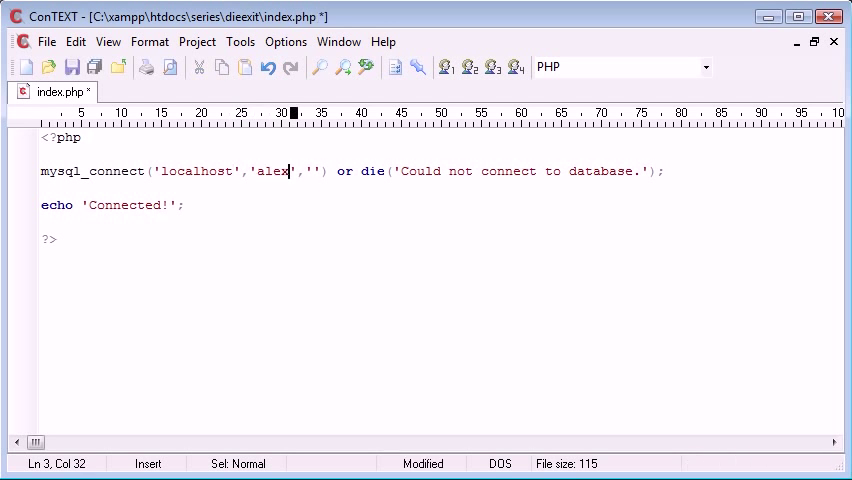
key(ctrl+s)
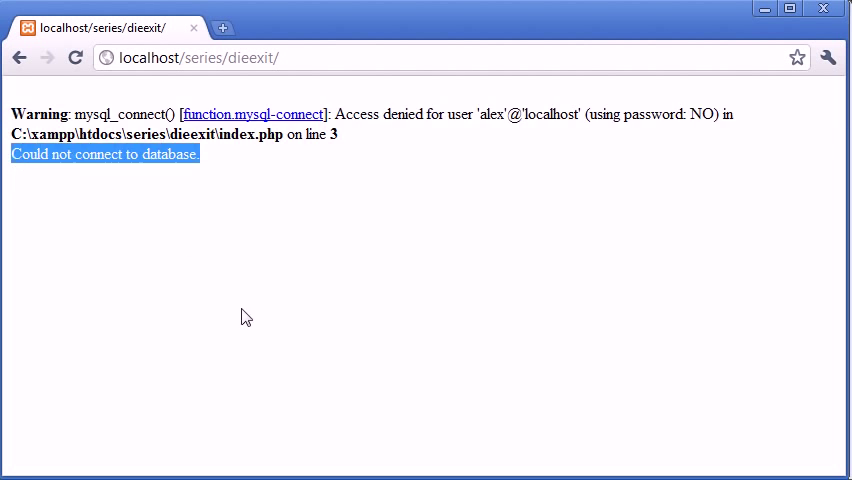
Review the access-denied warning in Chrome, then prefix mysql_connect with @ to silence it
click(268, 166)
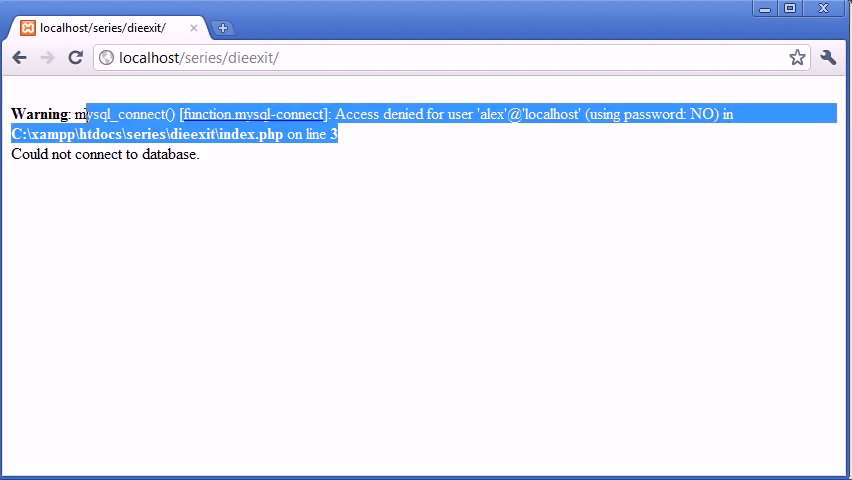
click(188, 154)
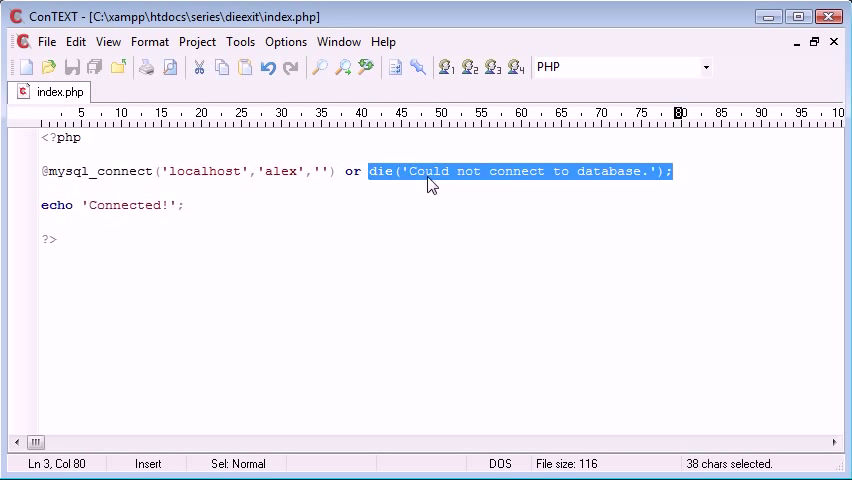
Swap or for || and back to or, then begin overtyping die with exit ('exi')
click(652, 170)
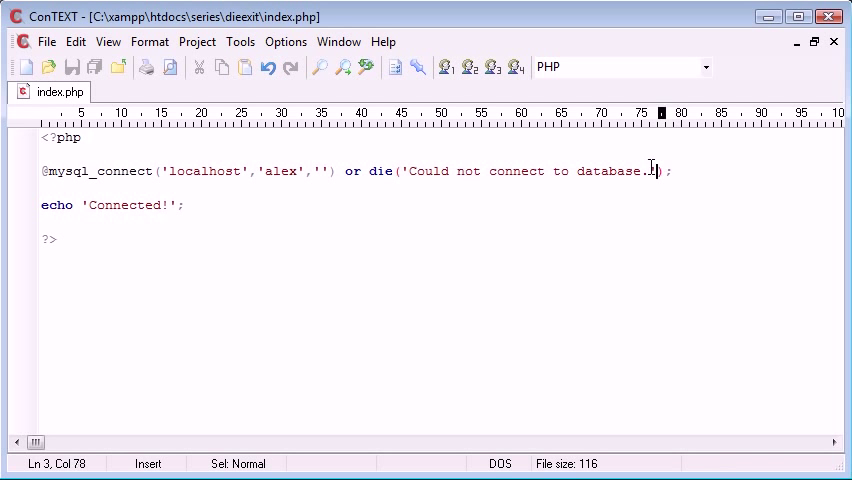
mouse_move(352, 170)
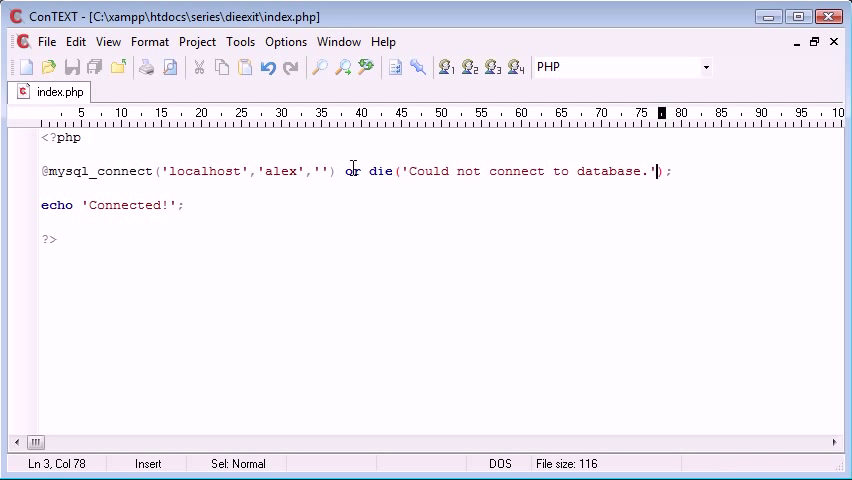
text(||)
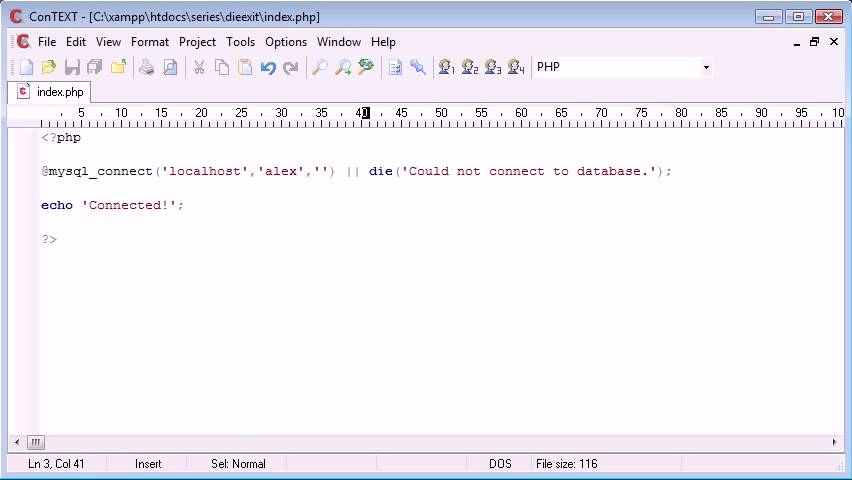
text(or)
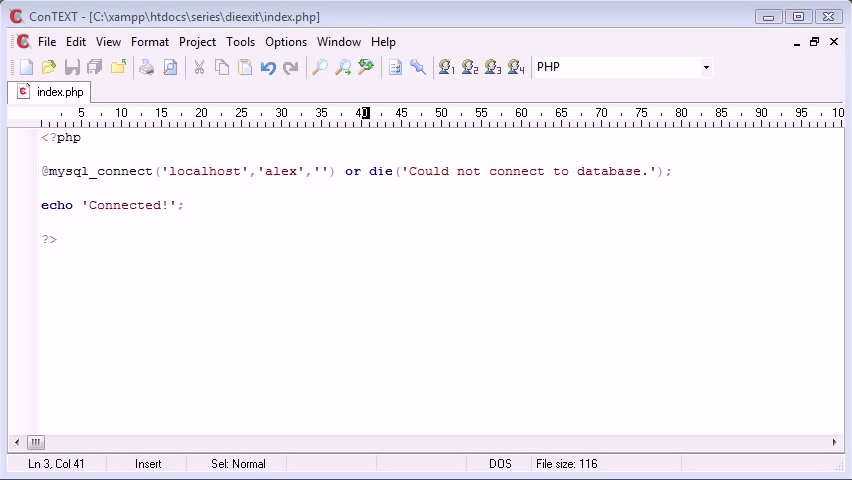
text(exi)
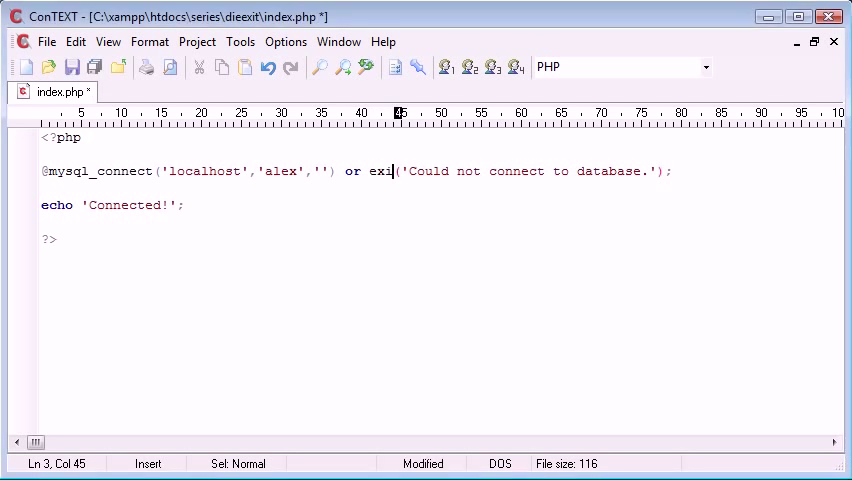